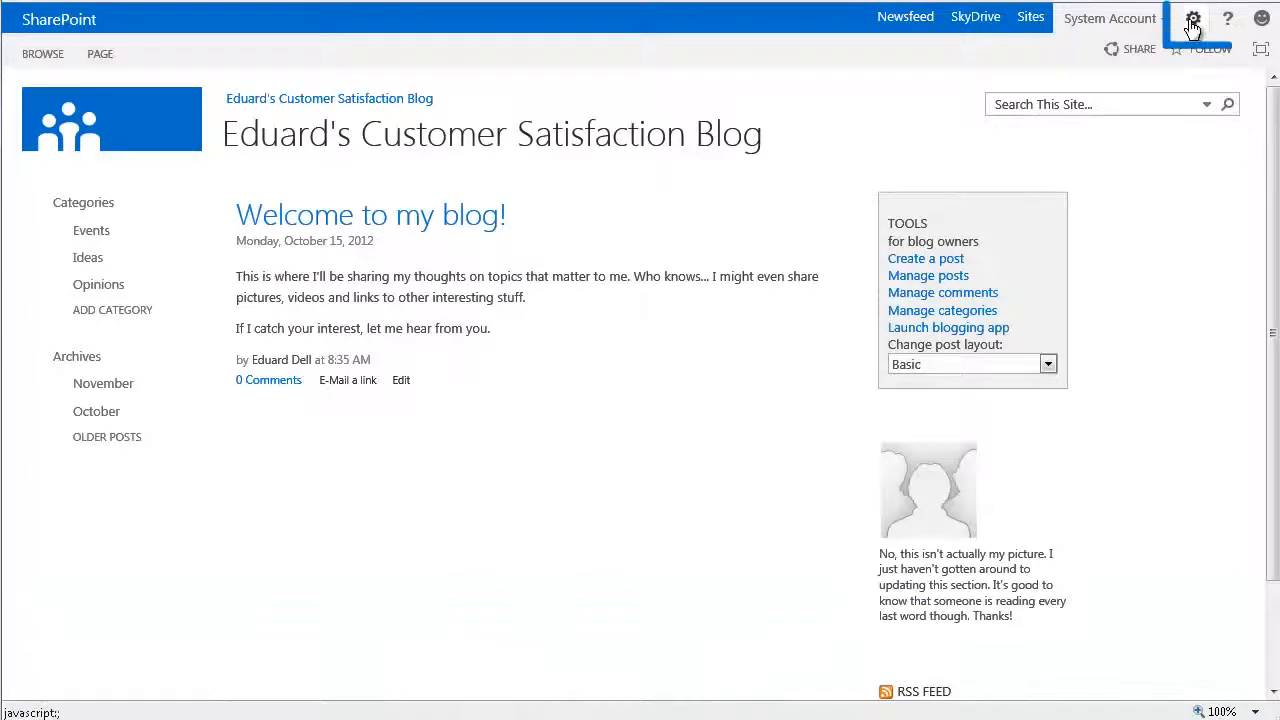
Go from the blog home page to Site Contents via the Settings gear
{"action": "left_click", "coordinate": [1199, 18]}
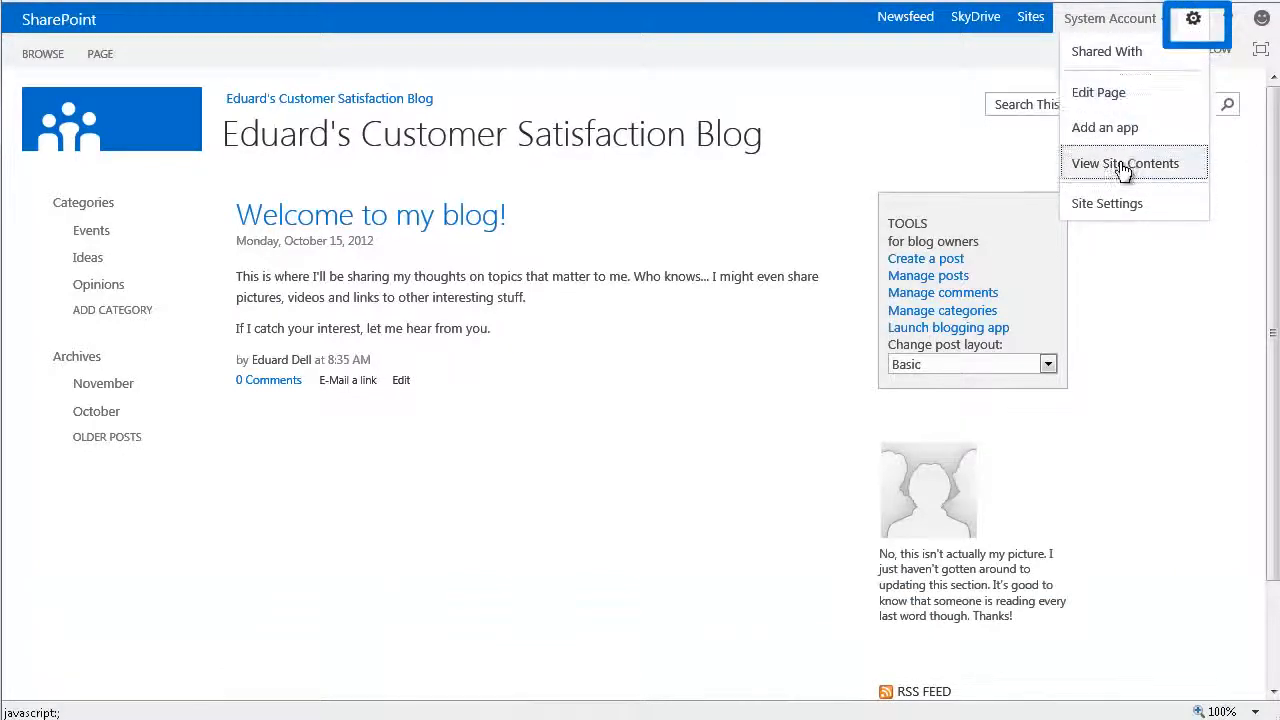
{"action": "left_click", "coordinate": [1125, 162]}
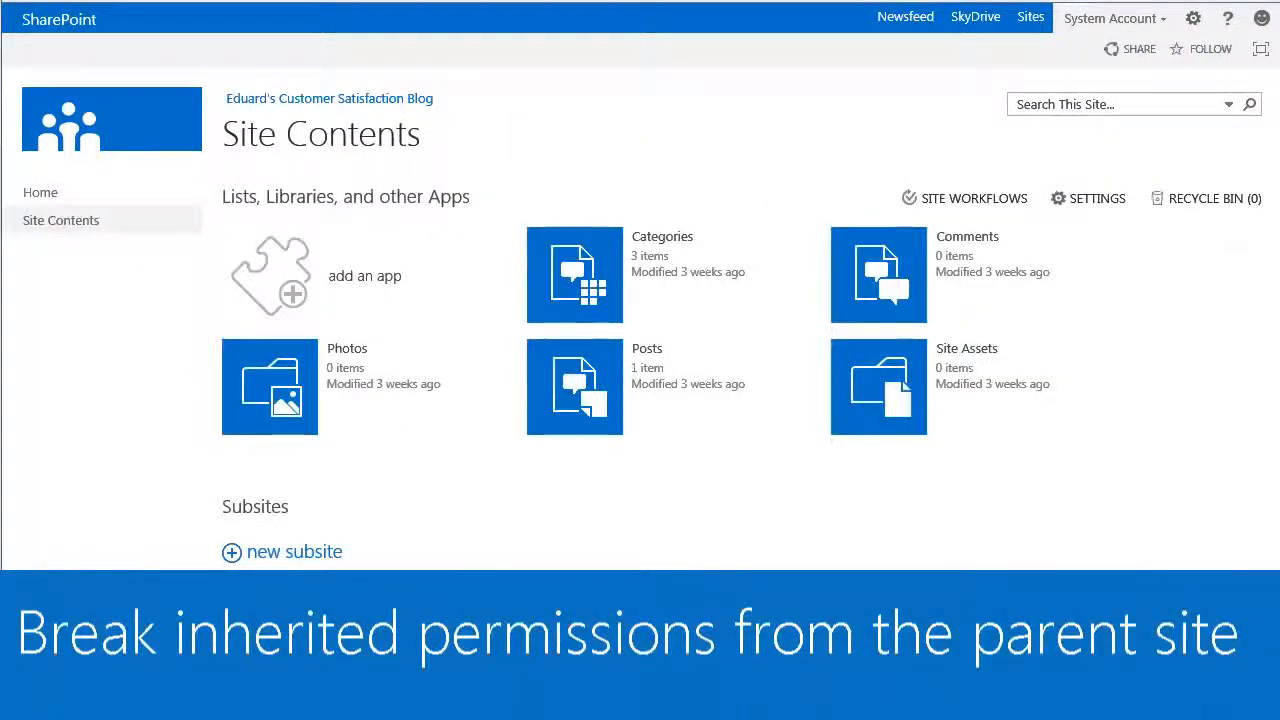
{"action": "mouse_move", "coordinate": [615, 440]}
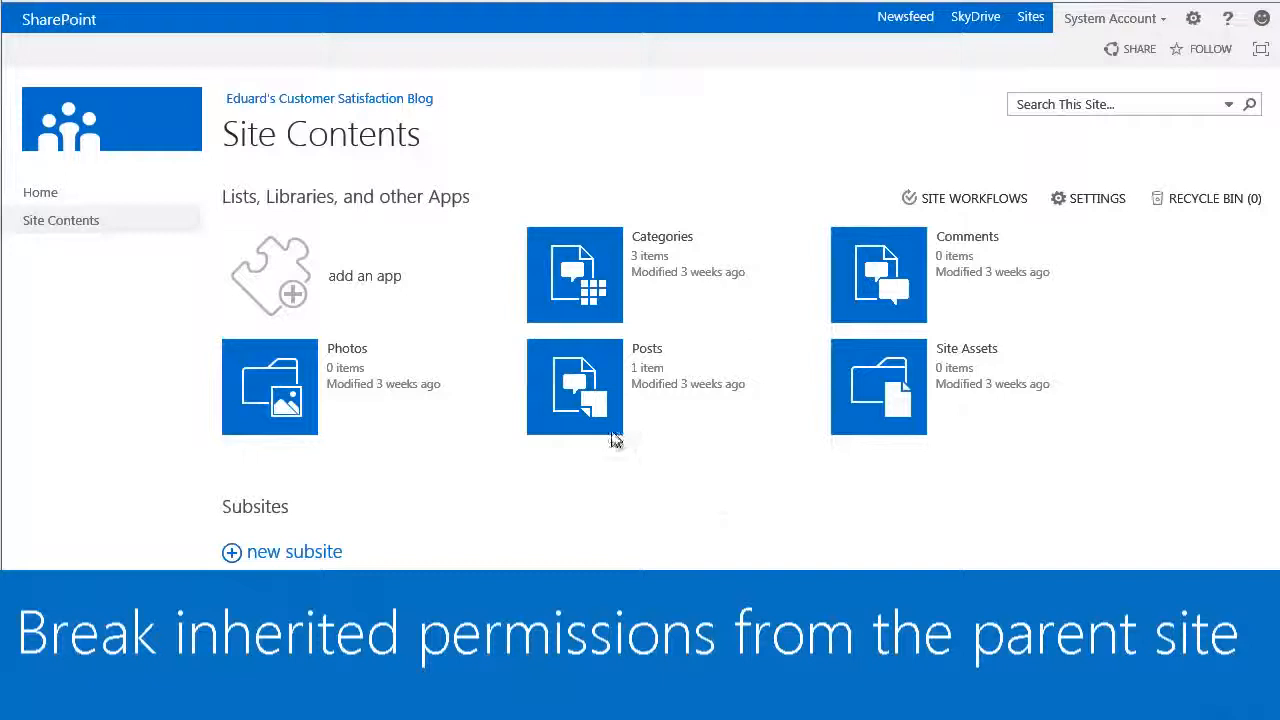
{"action": "mouse_move", "coordinate": [585, 382]}
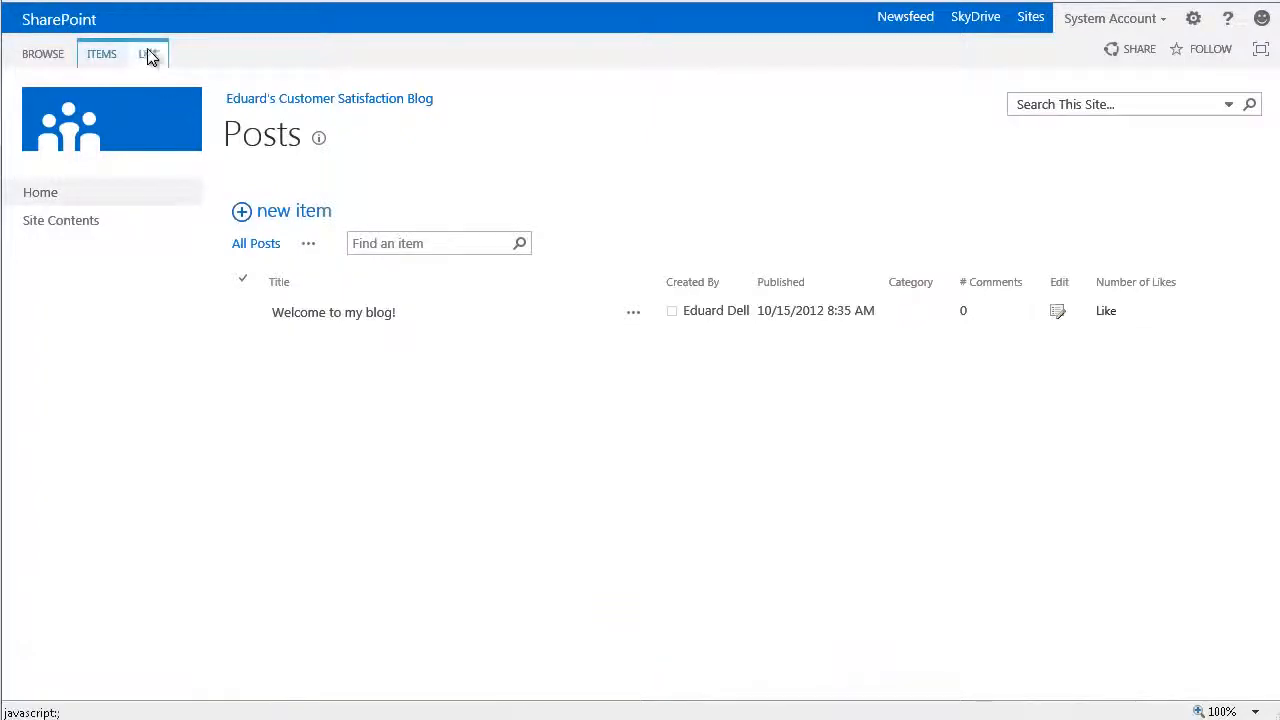
Show the LIST ribbon commands for the blog's Posts list
{"action": "left_click", "coordinate": [147, 54]}
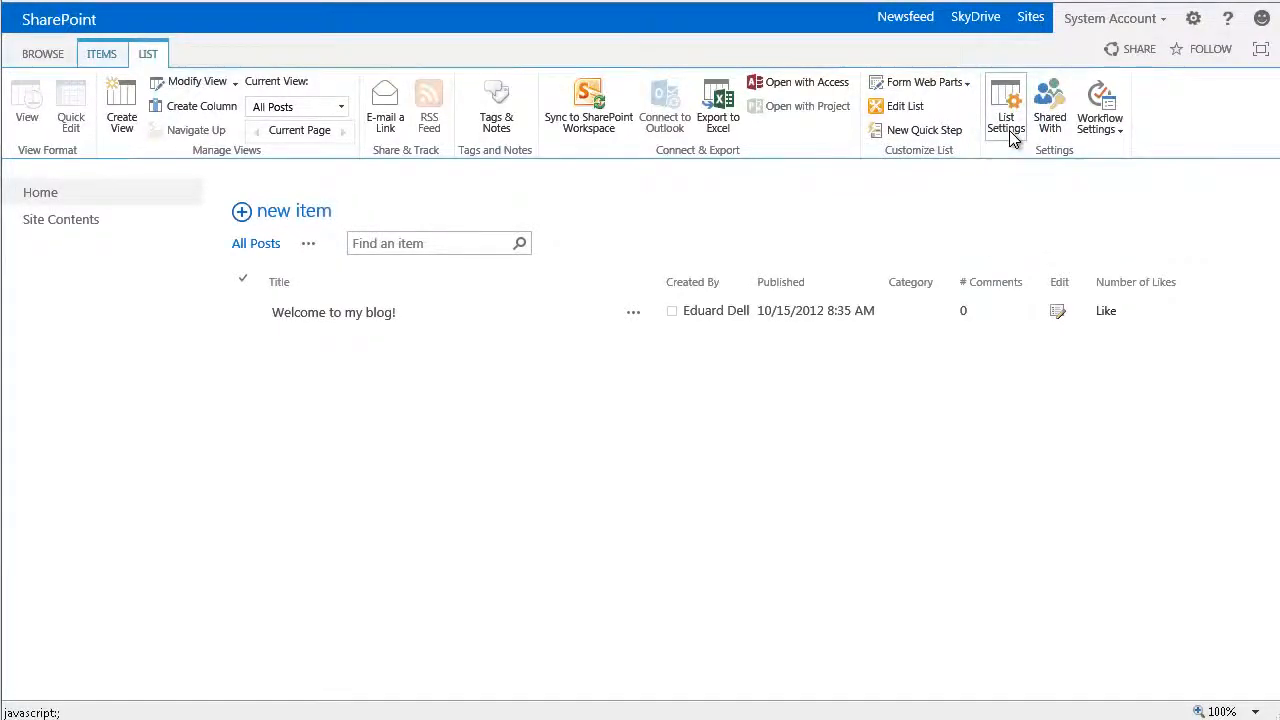
Break permission inheritance on the Posts list through List Settings and confirm
{"action": "left_click", "coordinate": [1006, 105]}
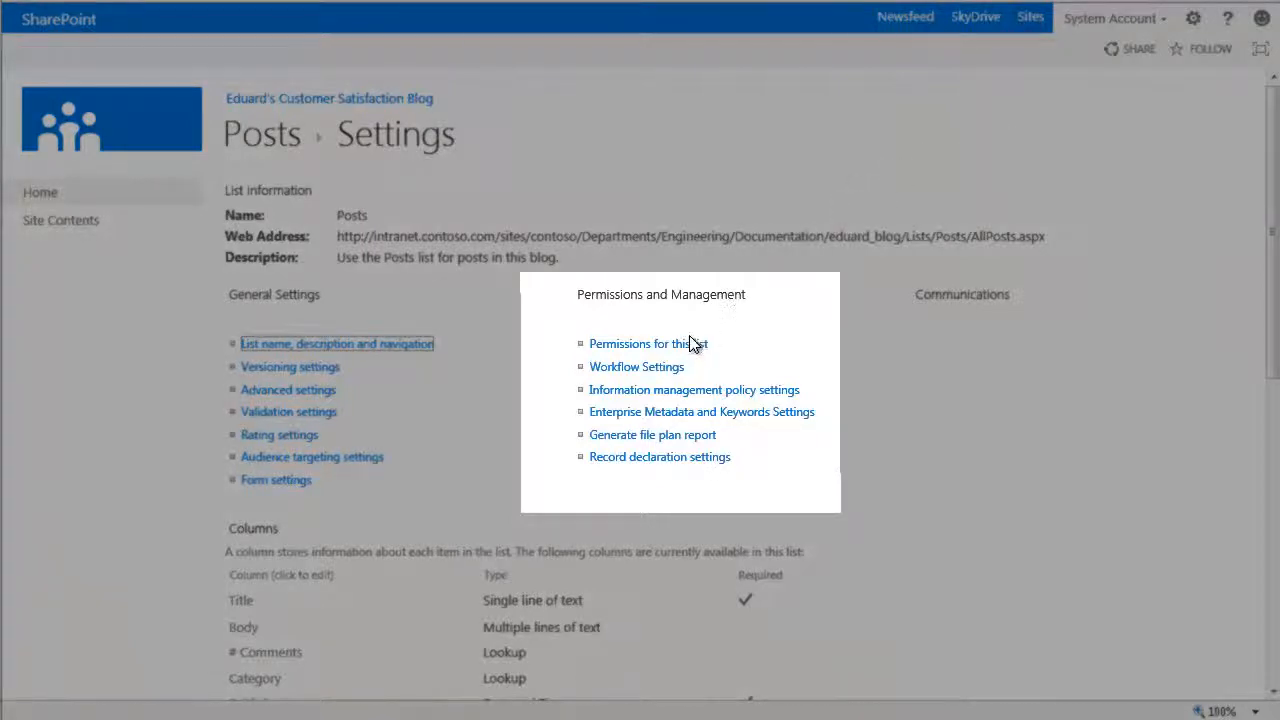
{"action": "left_click", "coordinate": [647, 343]}
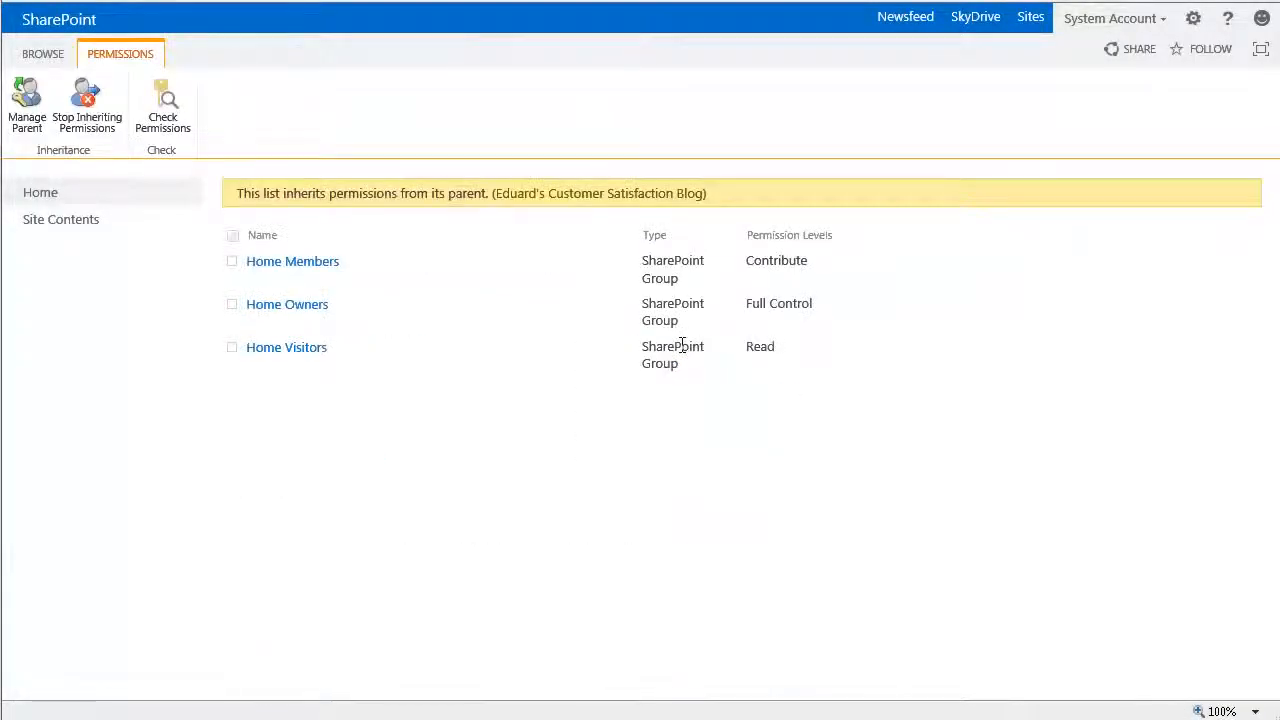
{"action": "left_click", "coordinate": [85, 105]}
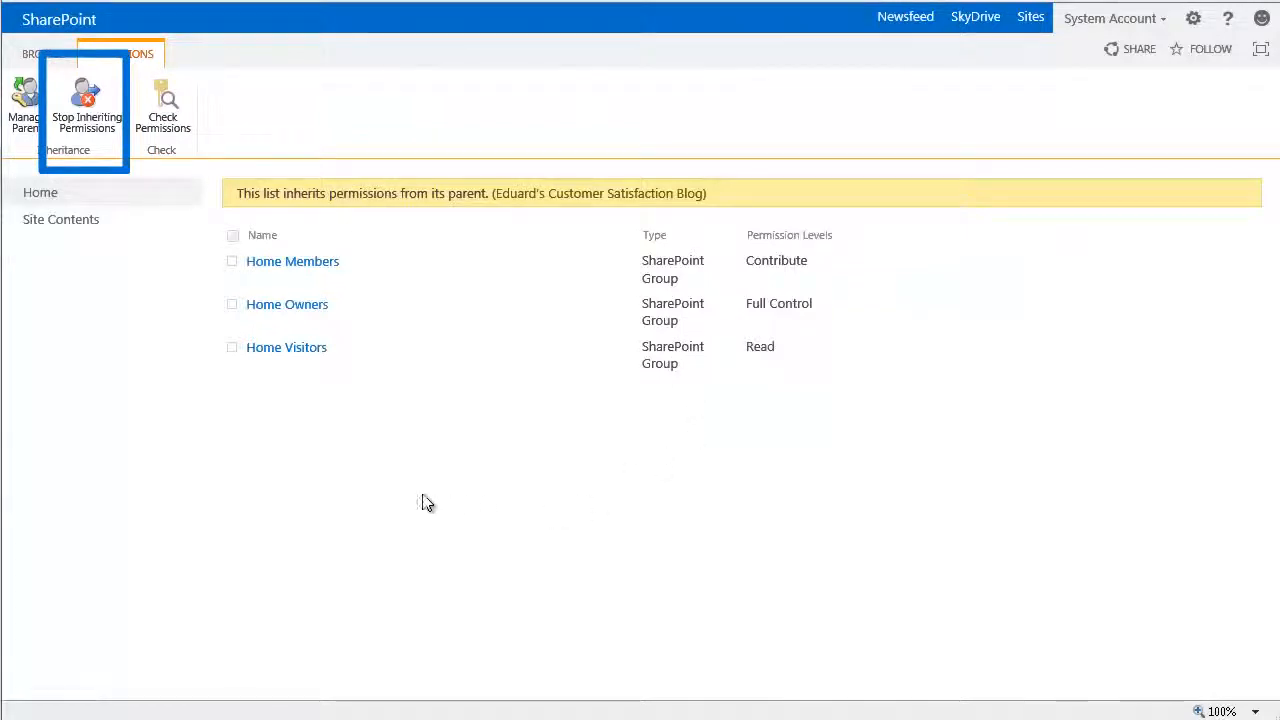
{"action": "mouse_move", "coordinate": [85, 105]}
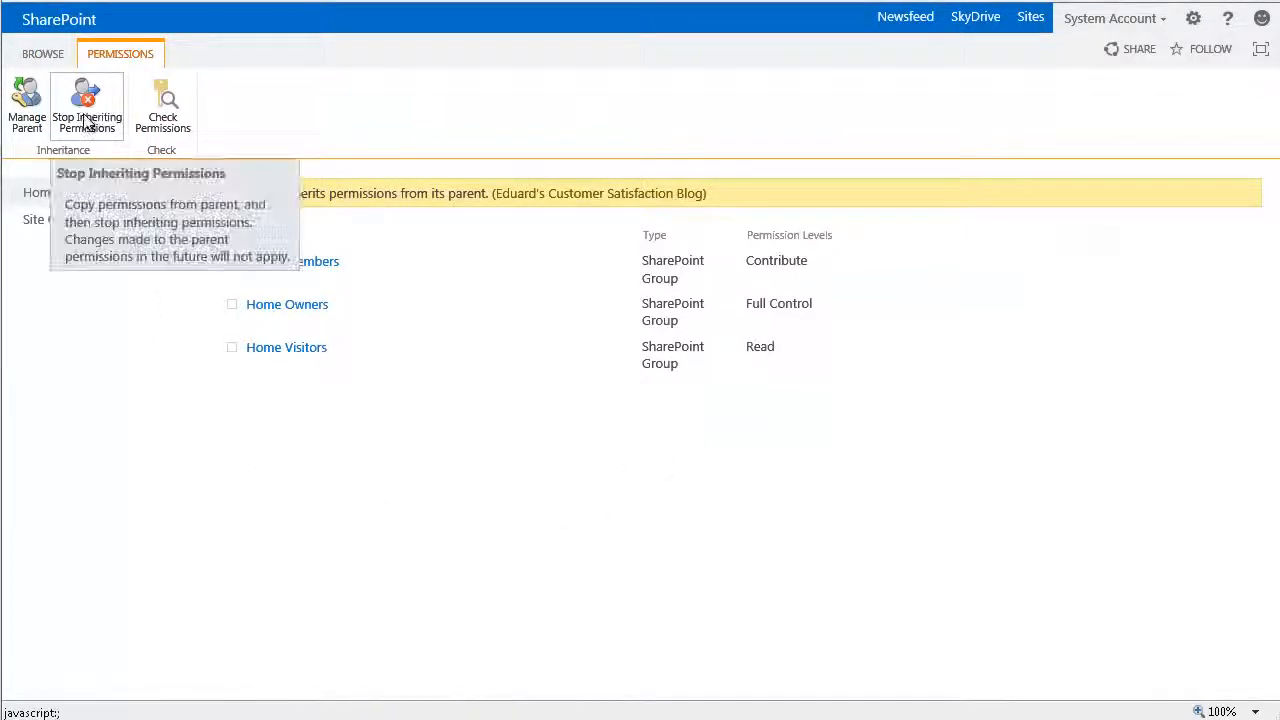
{"action": "left_click", "coordinate": [86, 103]}
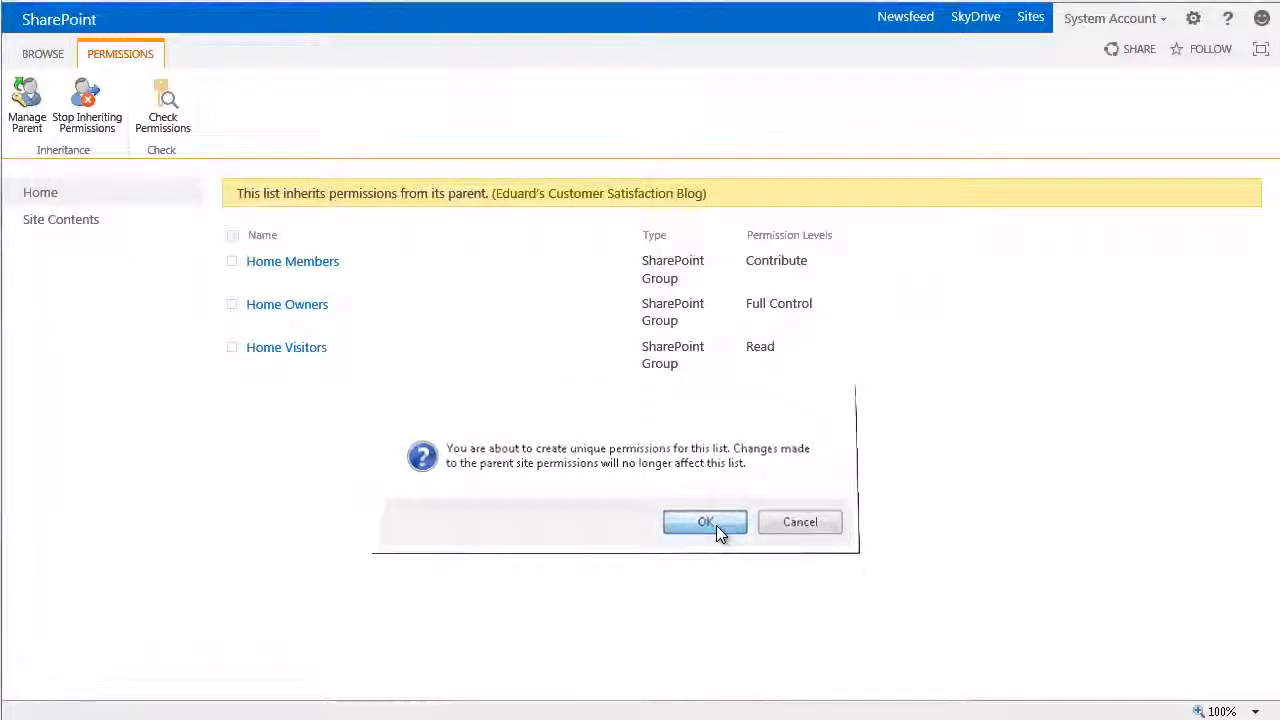
{"action": "left_click", "coordinate": [705, 522]}
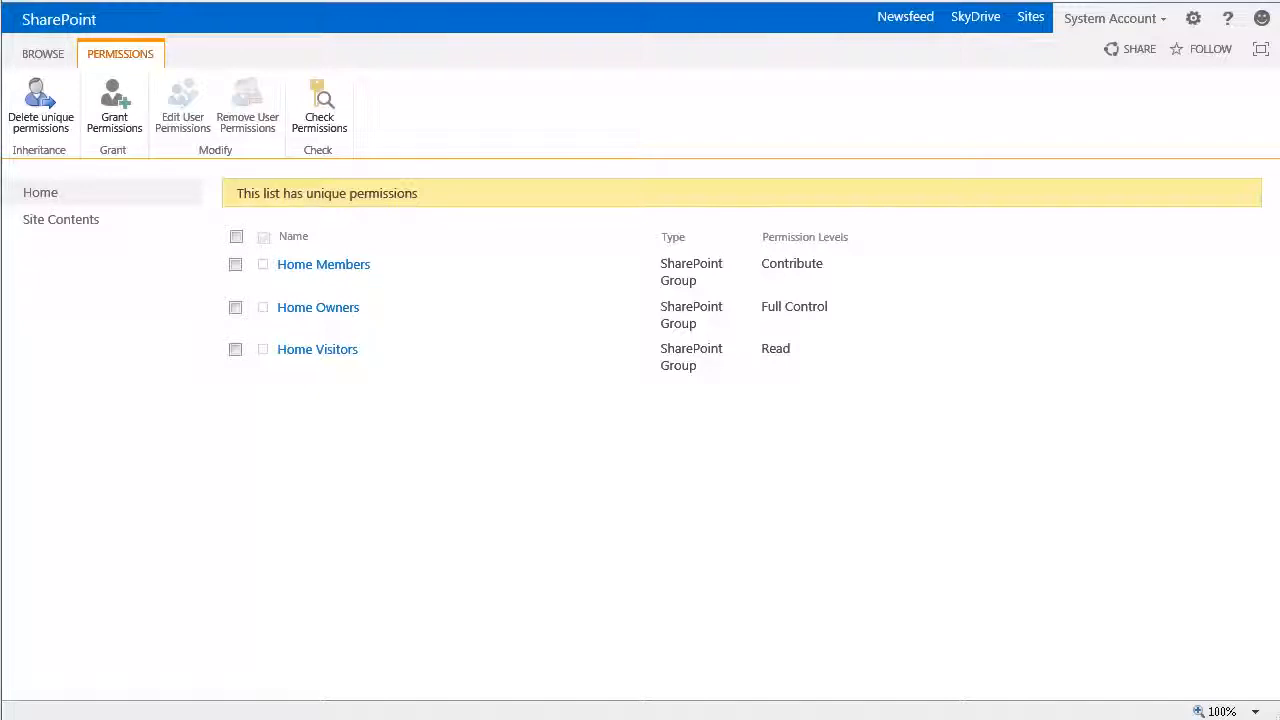
{"action": "mouse_move", "coordinate": [97, 228]}
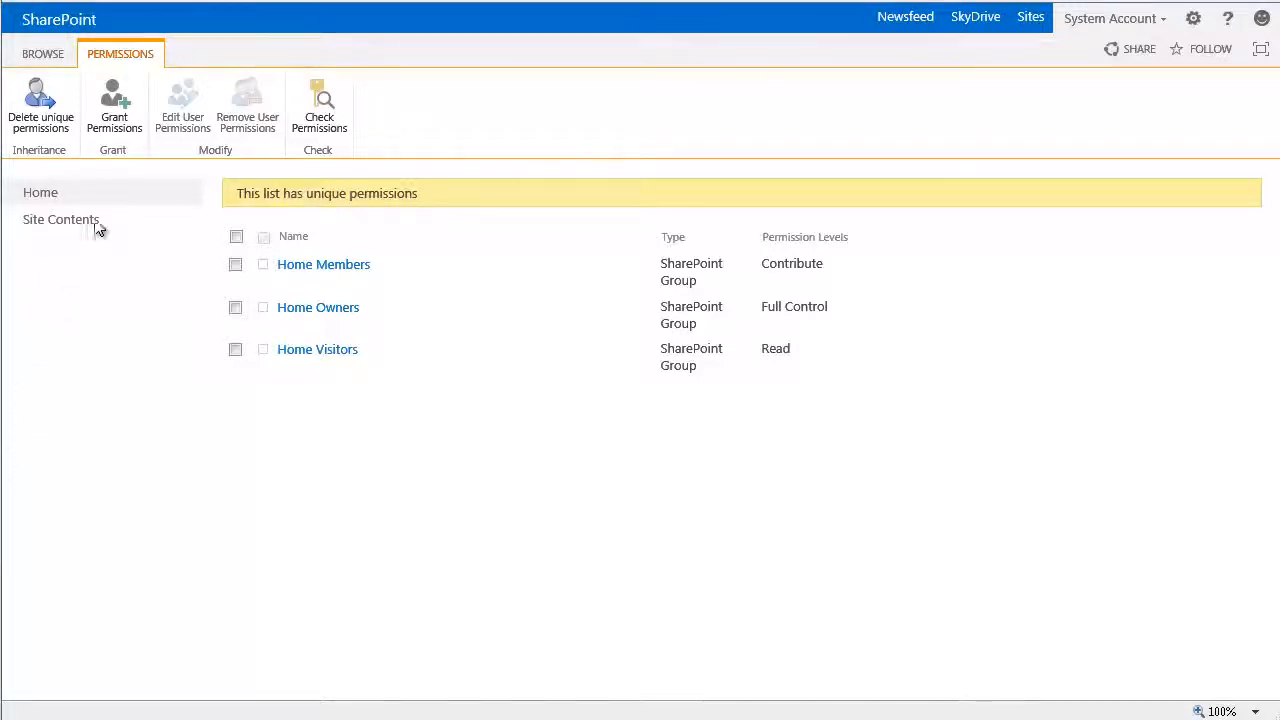
Start Grant Permissions on the Posts list's Permissions tab
{"action": "left_click", "coordinate": [113, 100]}
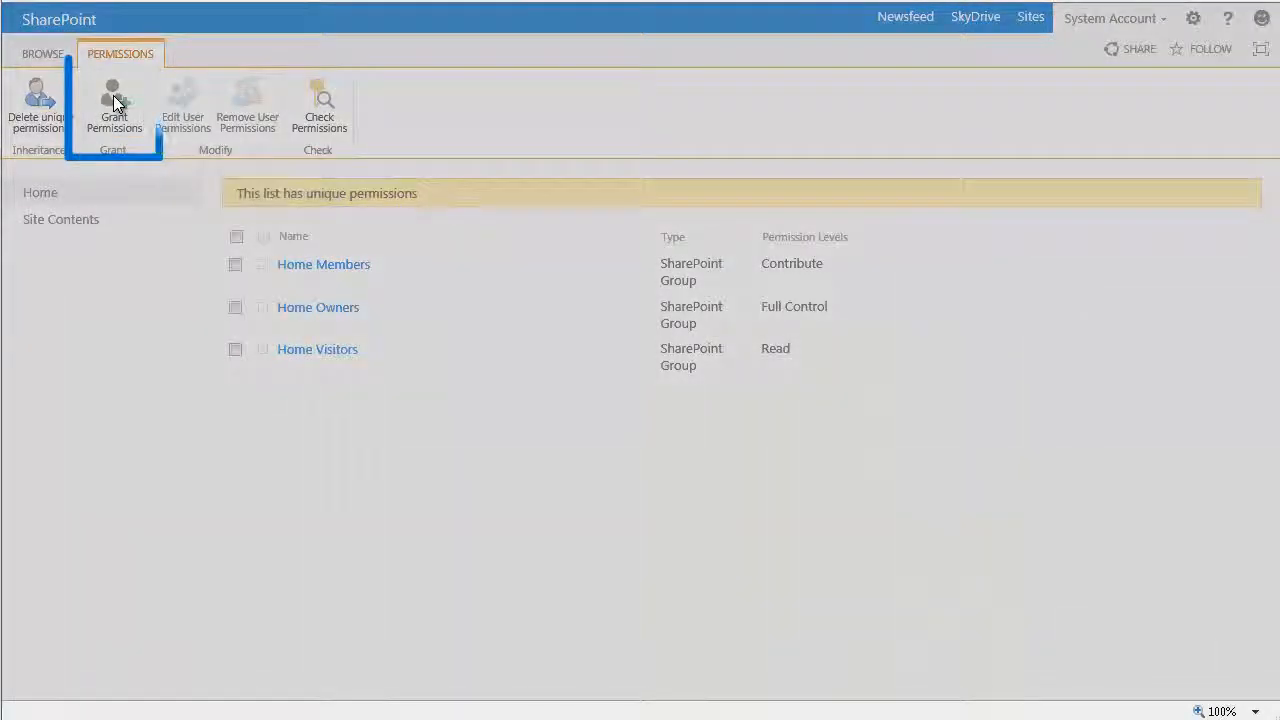
{"action": "left_click", "coordinate": [114, 97]}
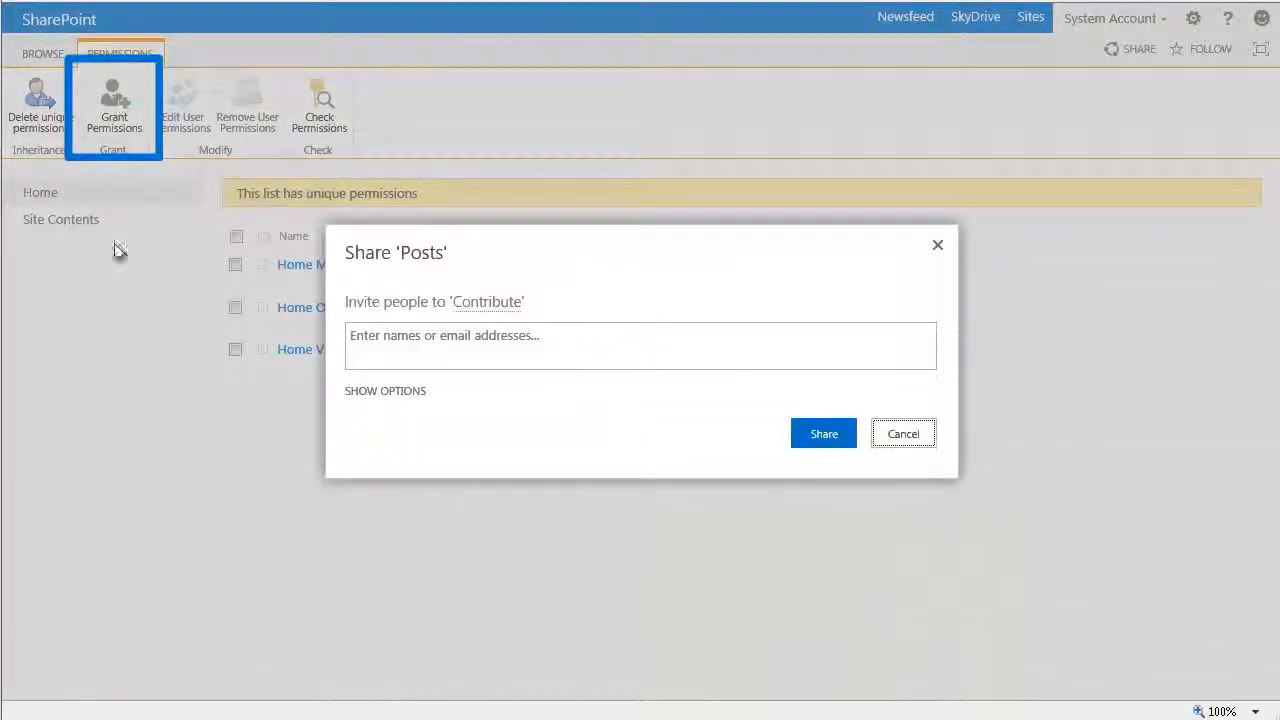
{"action": "type", "text": "eduard Dell"}
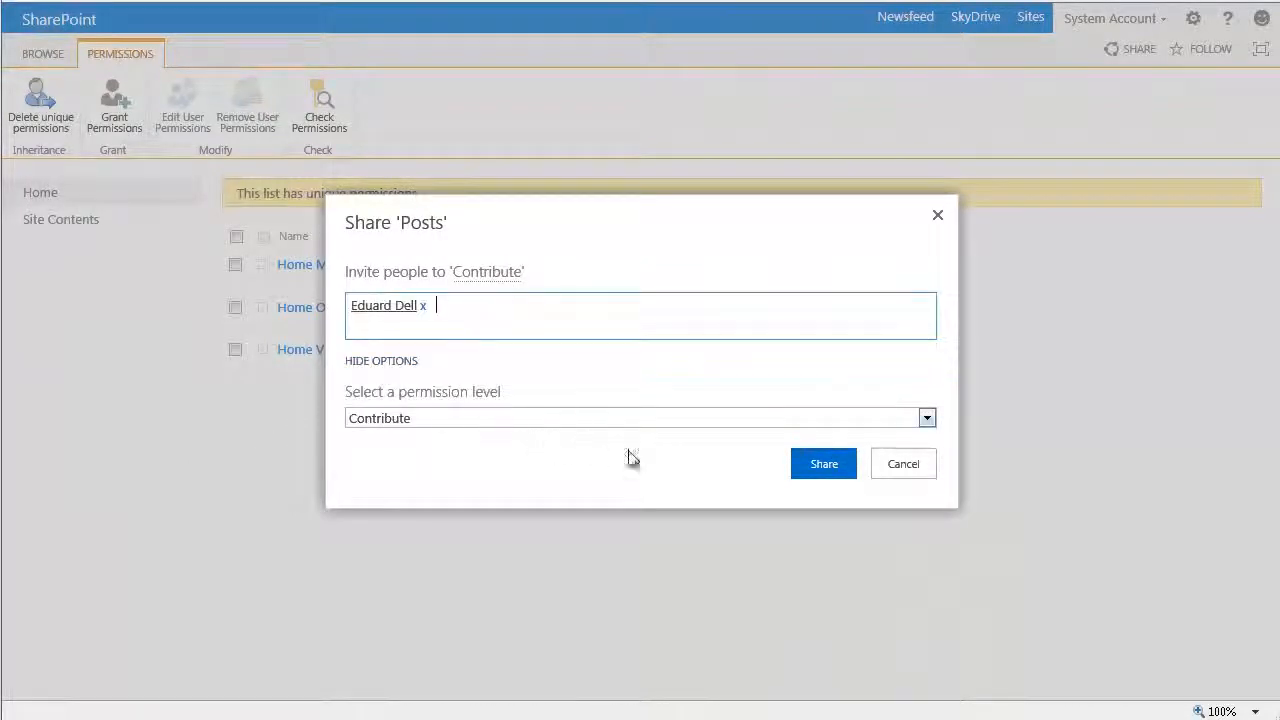
{"action": "left_click", "coordinate": [926, 418]}
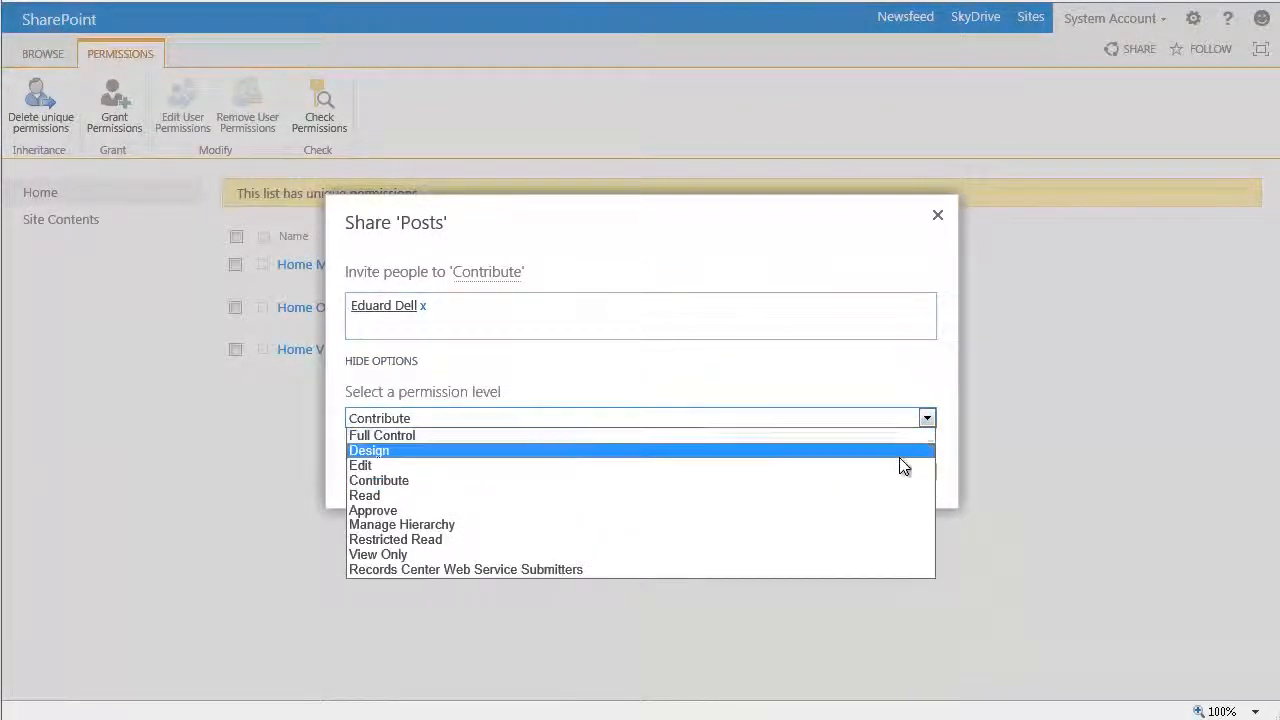
{"action": "left_click", "coordinate": [373, 510]}
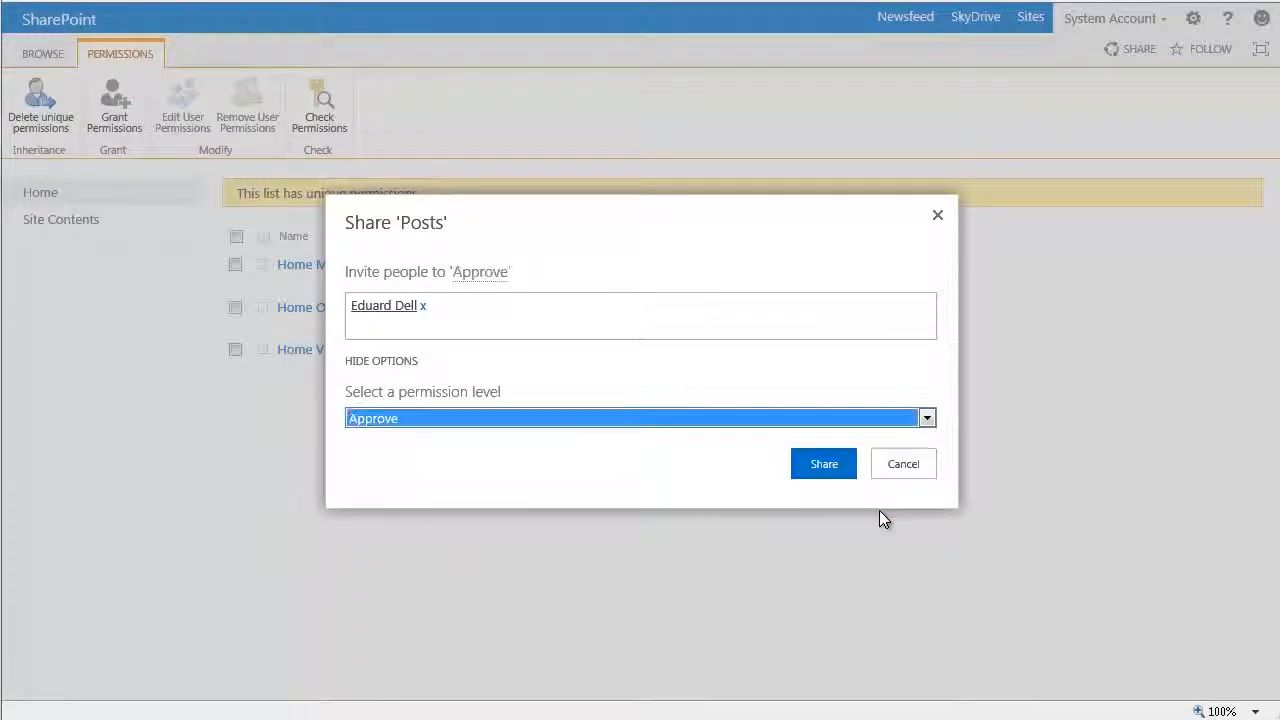